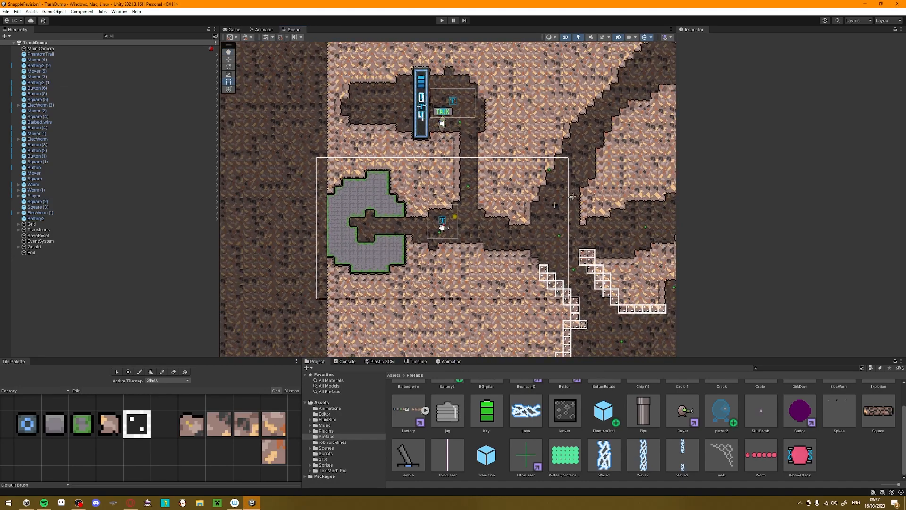
- Load the HQ scene from Assets/Scenes in the Project window
scroll("down", 3)
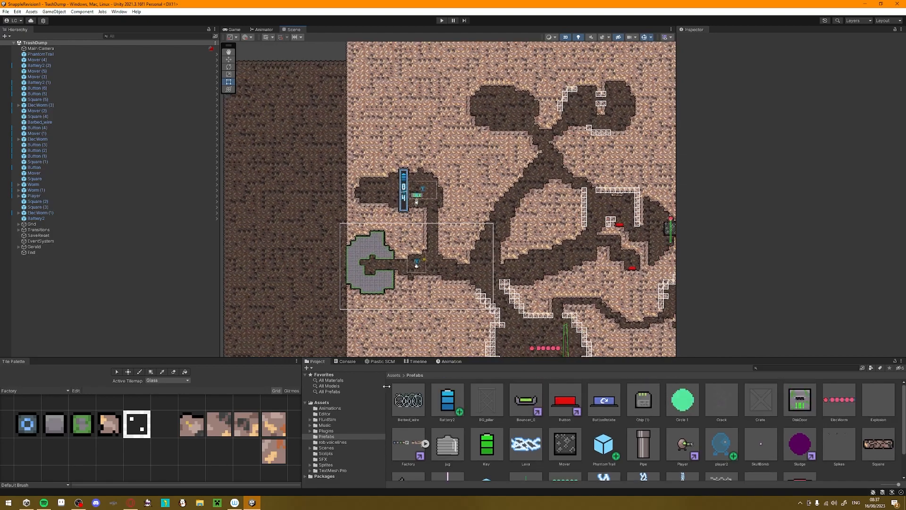
left_click(326, 448)
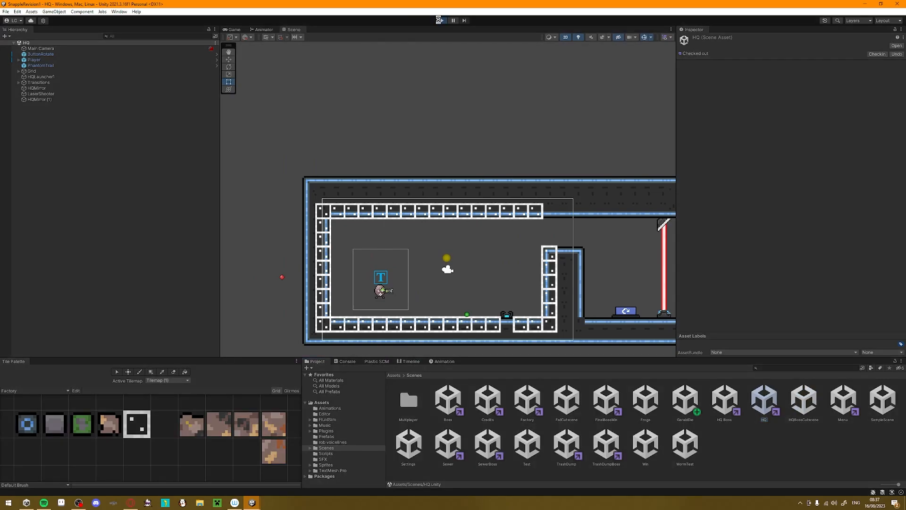
left_click(441, 20)
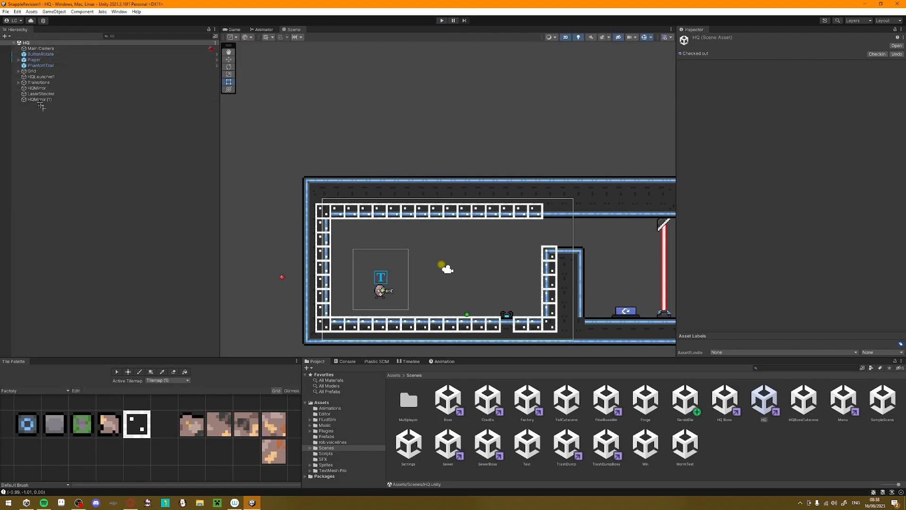
- Save Mirror.cs in Visual Studio, then inspect HQMirror, whose original object is LaserShooter
left_click(37, 88)
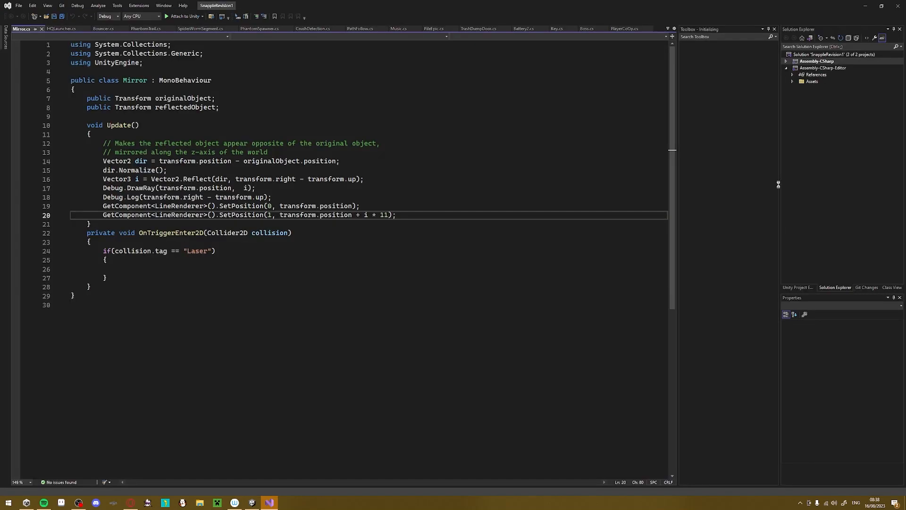
type("d")
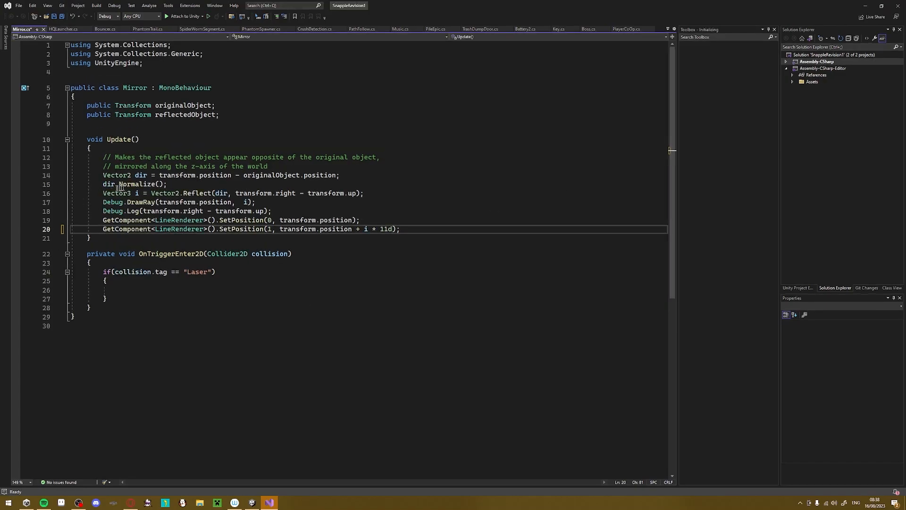
left_click_drag(103, 175, 91, 237)
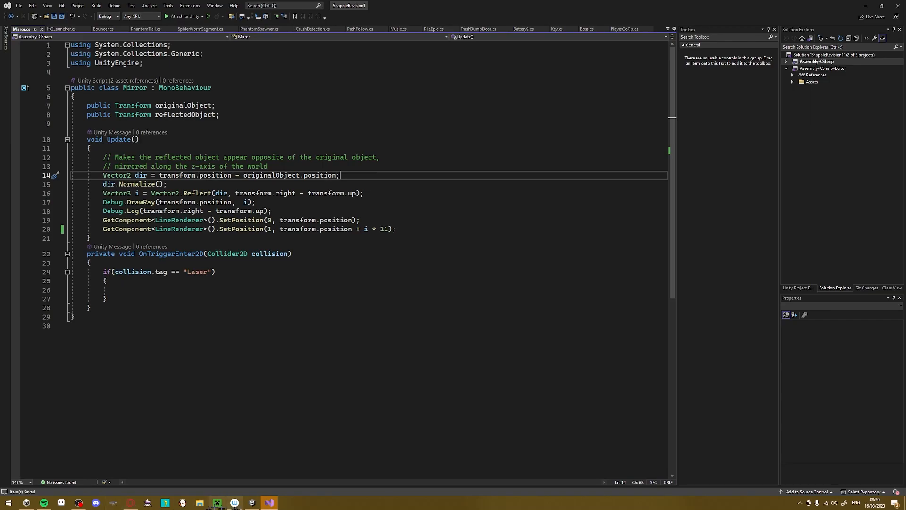
left_click(268, 503)
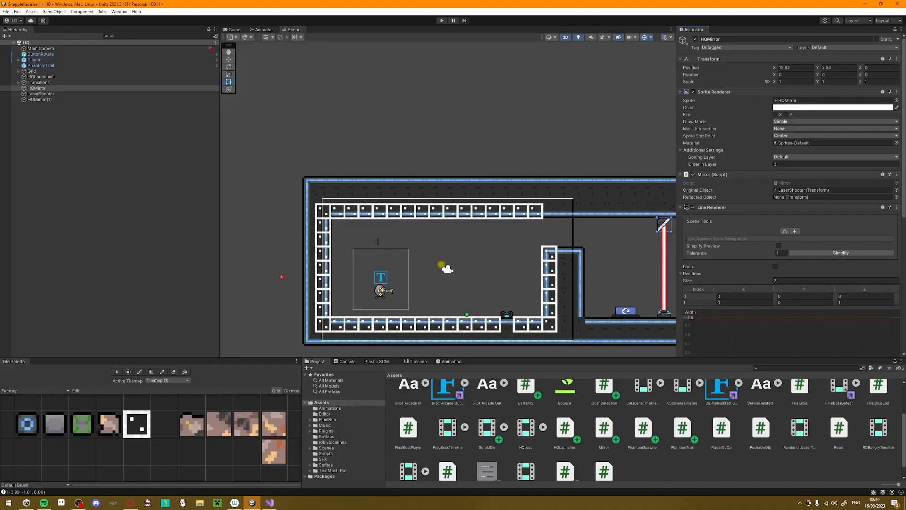
scroll("down", 3)
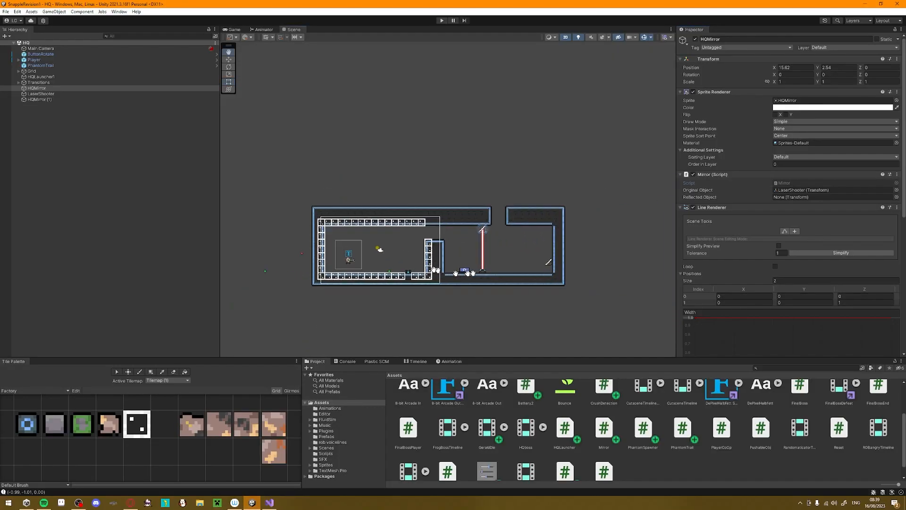